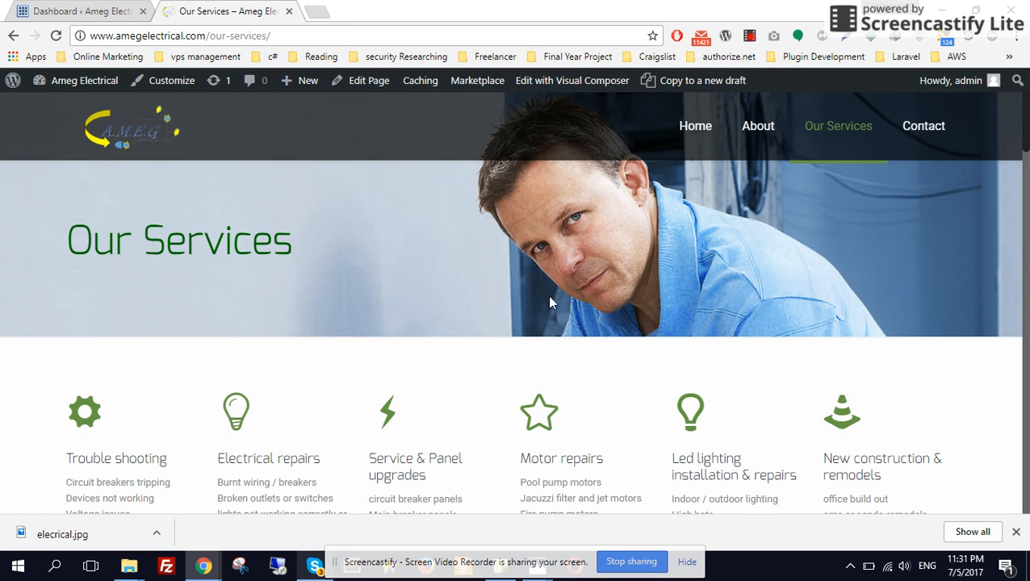
mouse_move(389, 269)
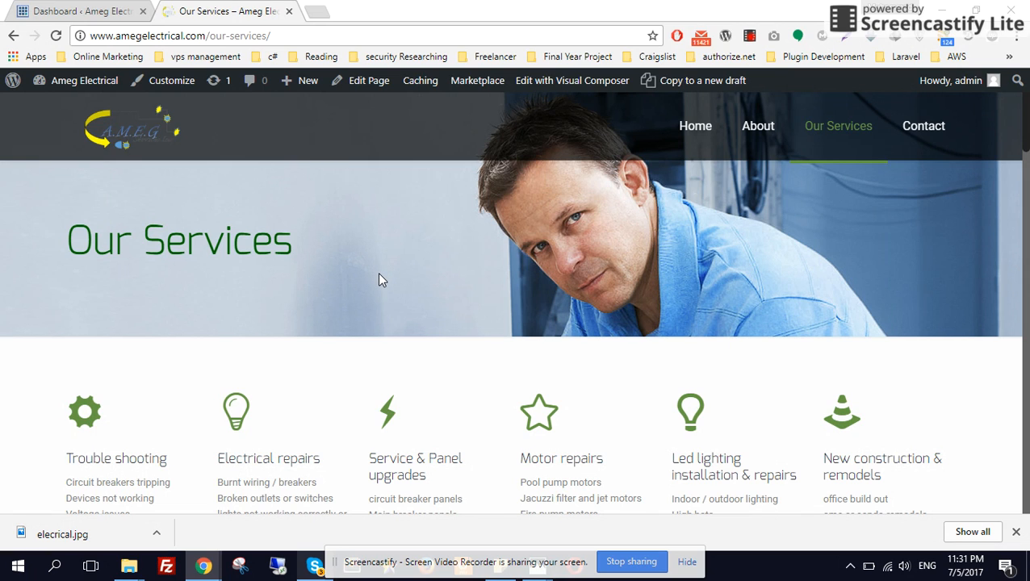
mouse_move(361, 87)
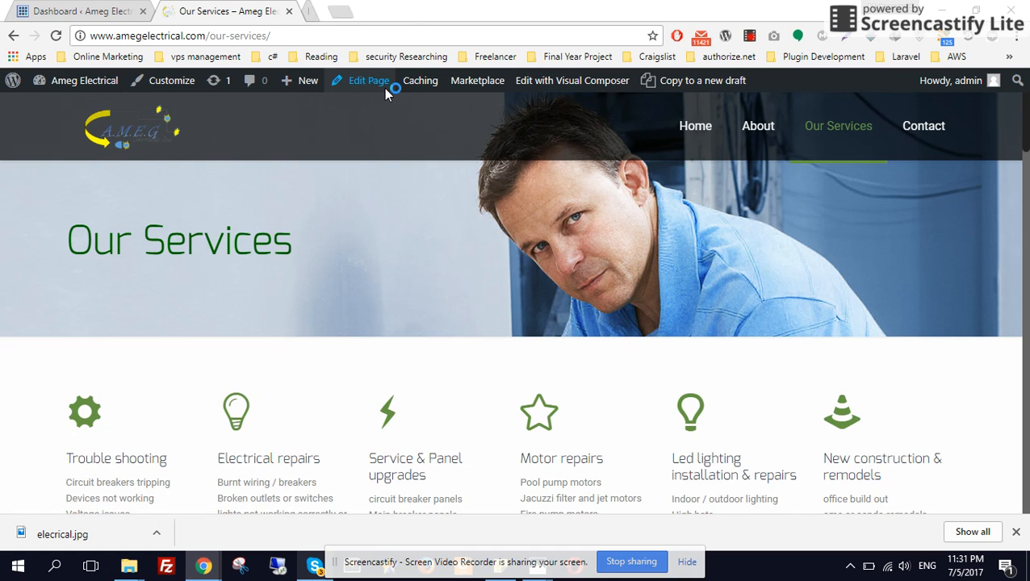
- Open the Our Services page in the page editor from the admin bar's Edit Page link
click(368, 80)
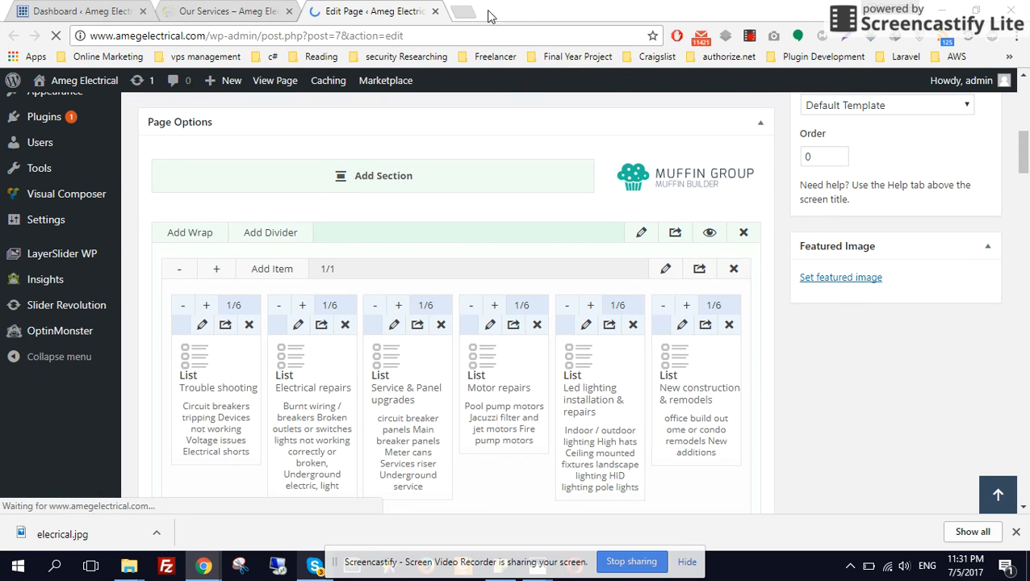
mouse_move(379, 12)
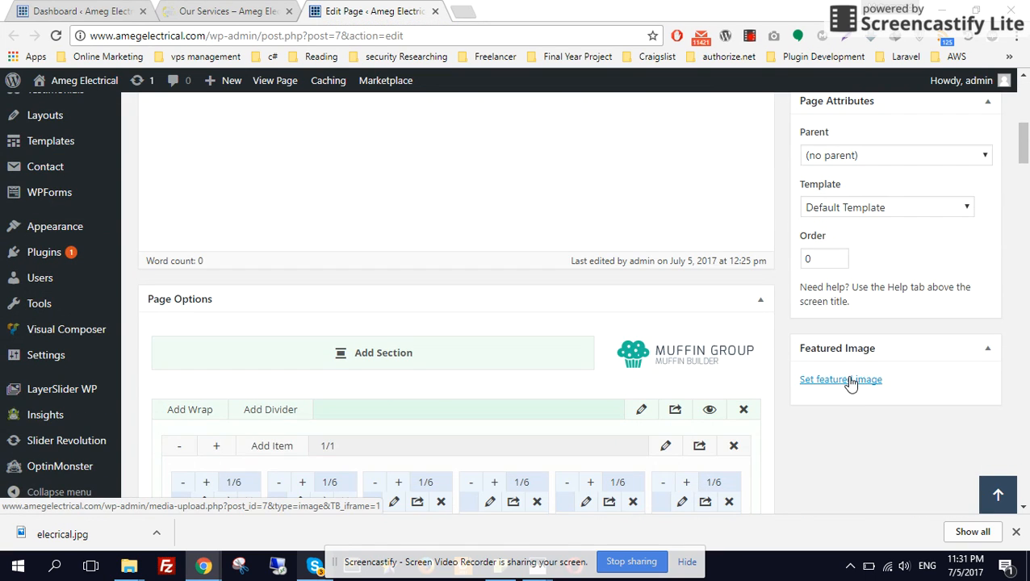
- Set the electricity arc photo electricity-quiz-orig.jpg as the page's featured image
click(840, 380)
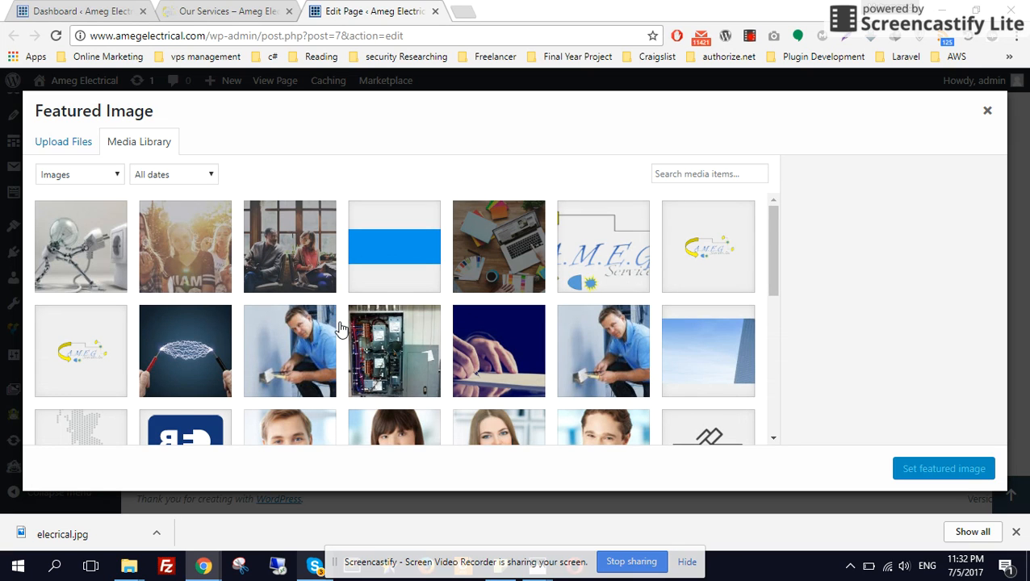
click(185, 351)
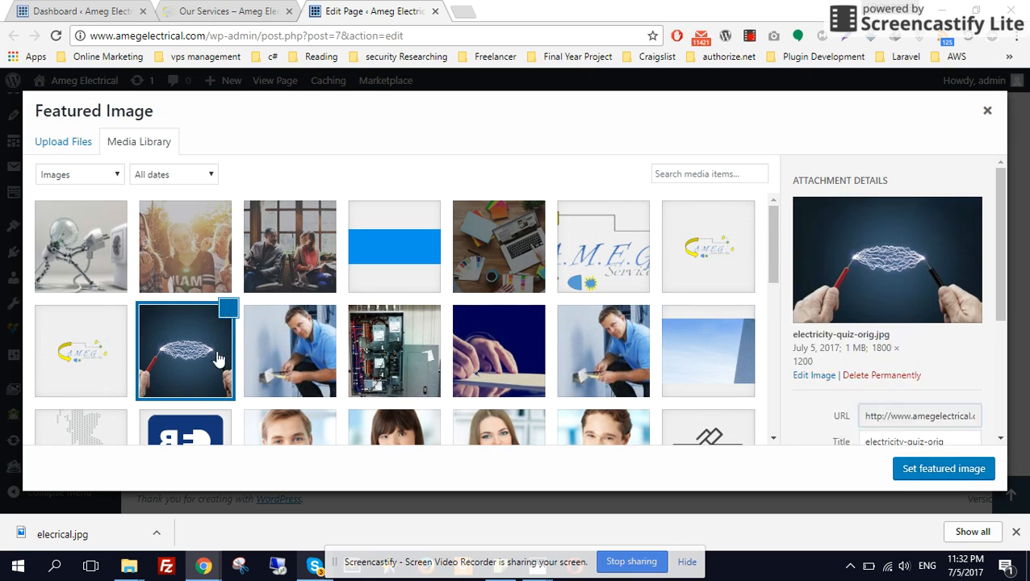
click(943, 468)
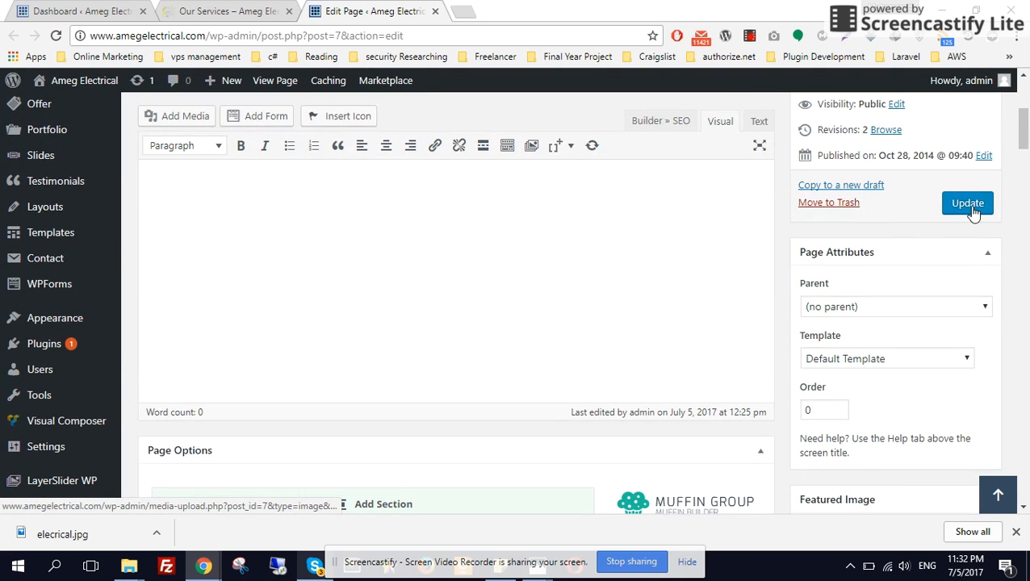
- Update the Our Services page and open its permalink in a new tab
click(966, 203)
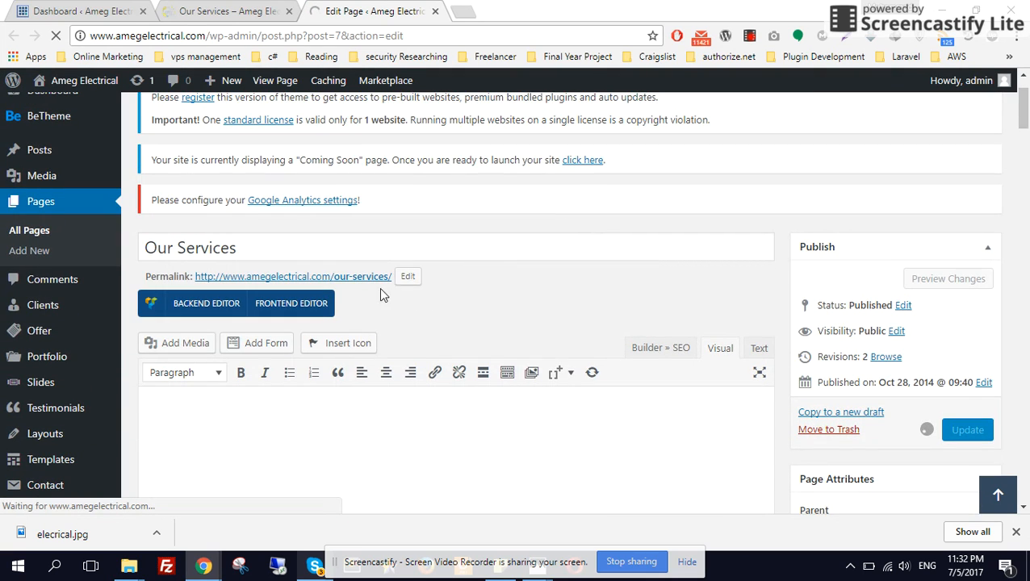
right_click(293, 276)
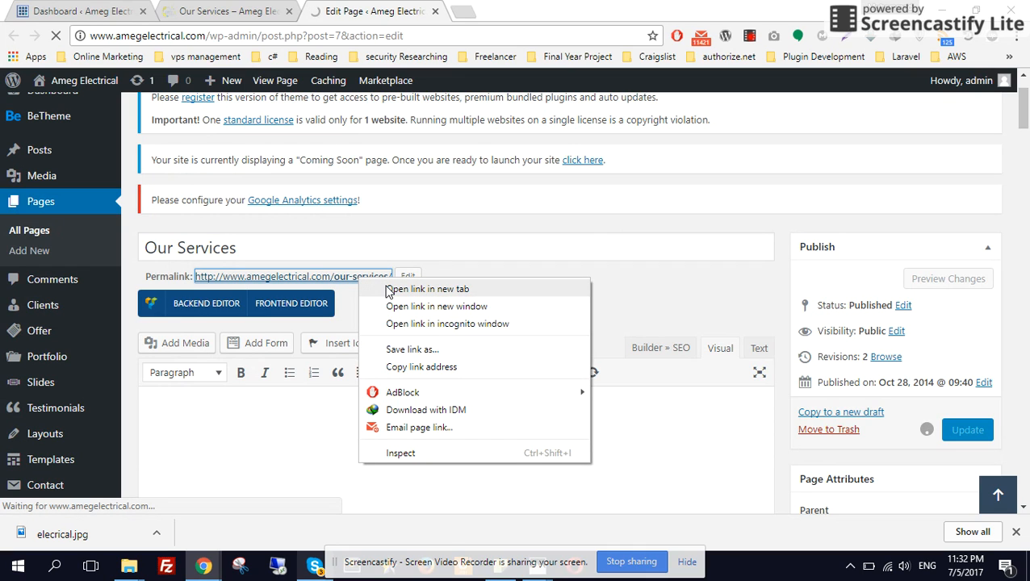
click(429, 288)
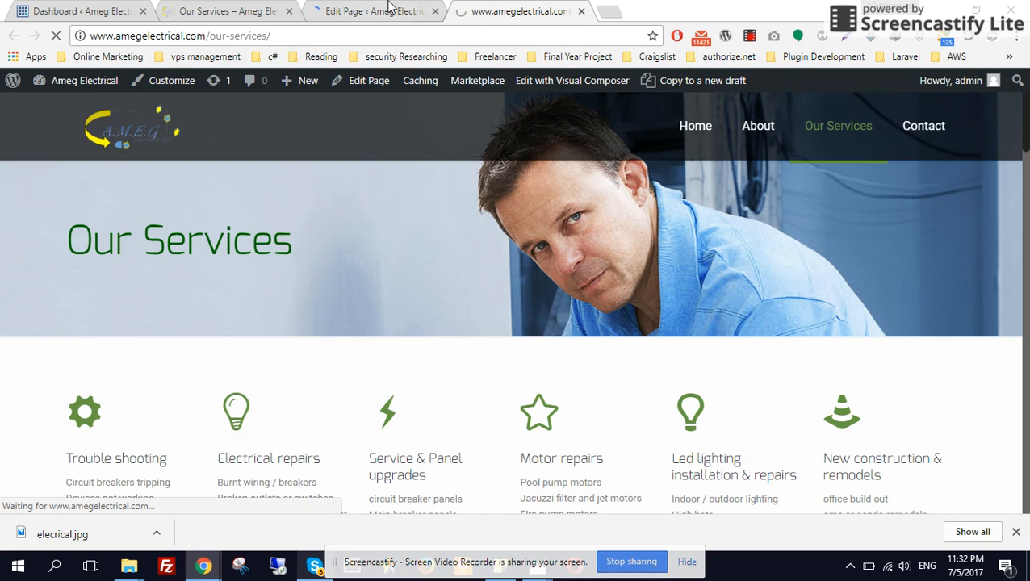
- Reload the live Our Services page, see the man-in-blue header remains, and return to the editor
click(386, 12)
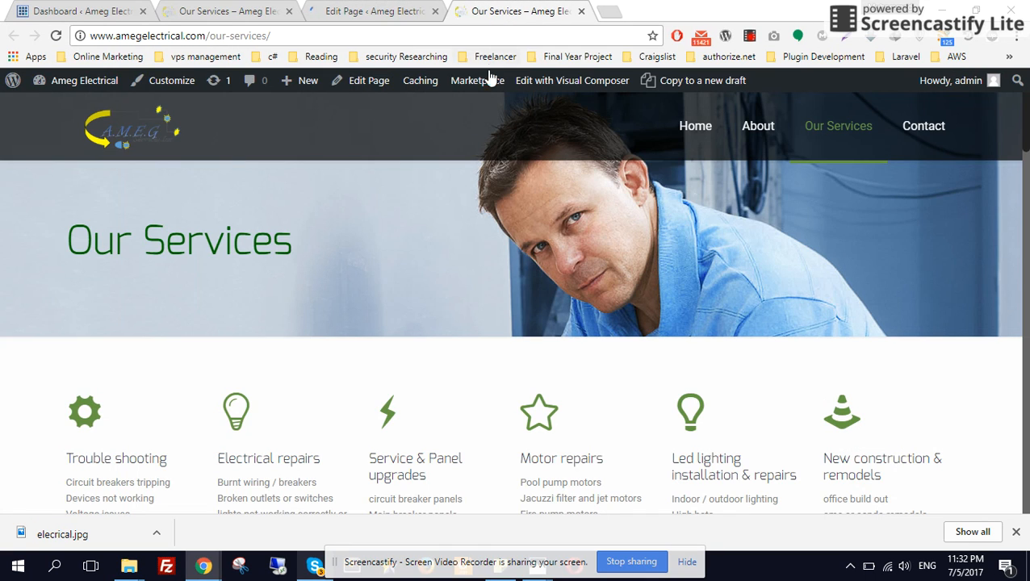
click(55, 38)
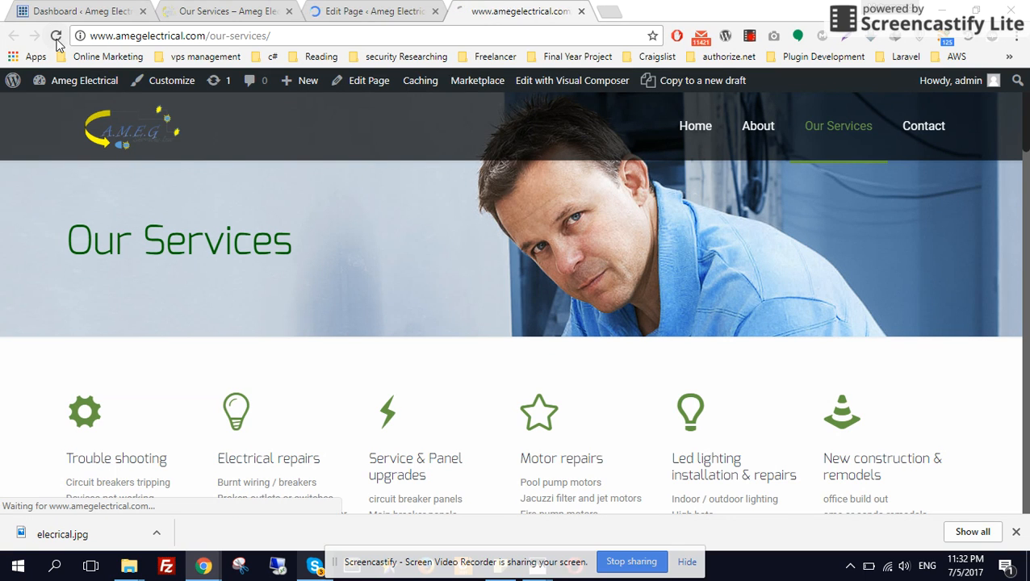
click(380, 11)
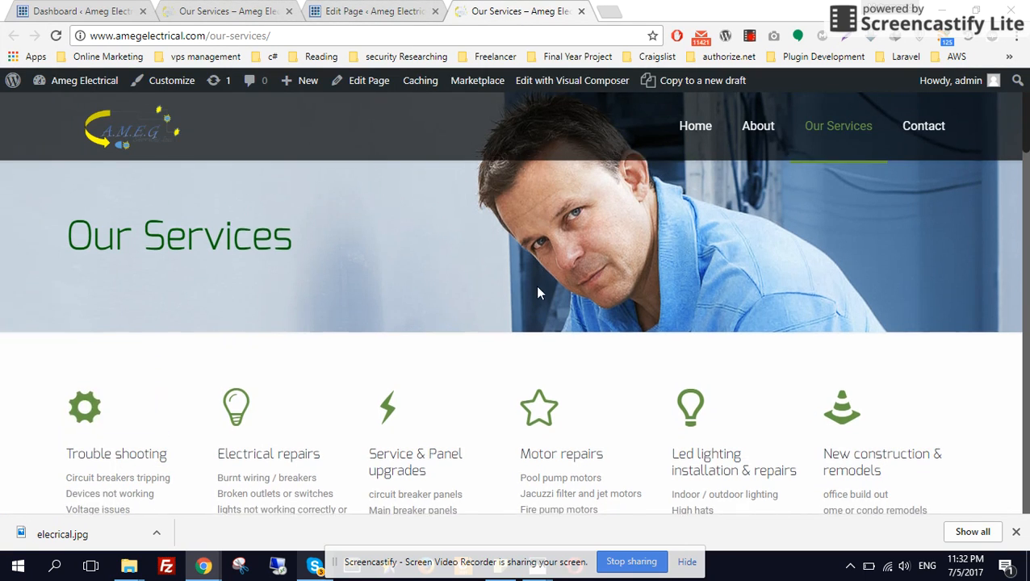
click(380, 12)
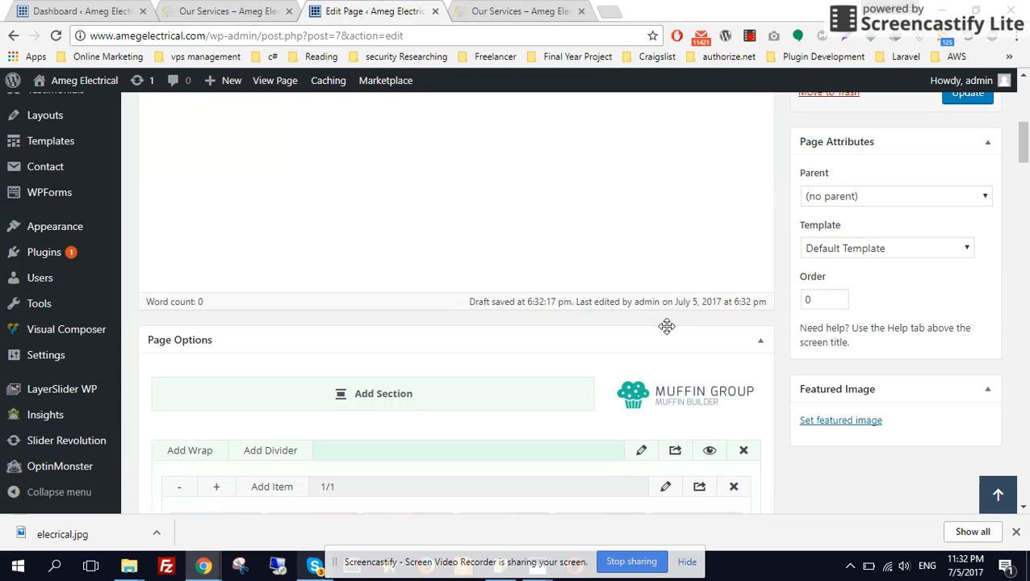
- Revisit the featured image chooser, update the page to three revisions, and view the live tab
scroll(down, 3)
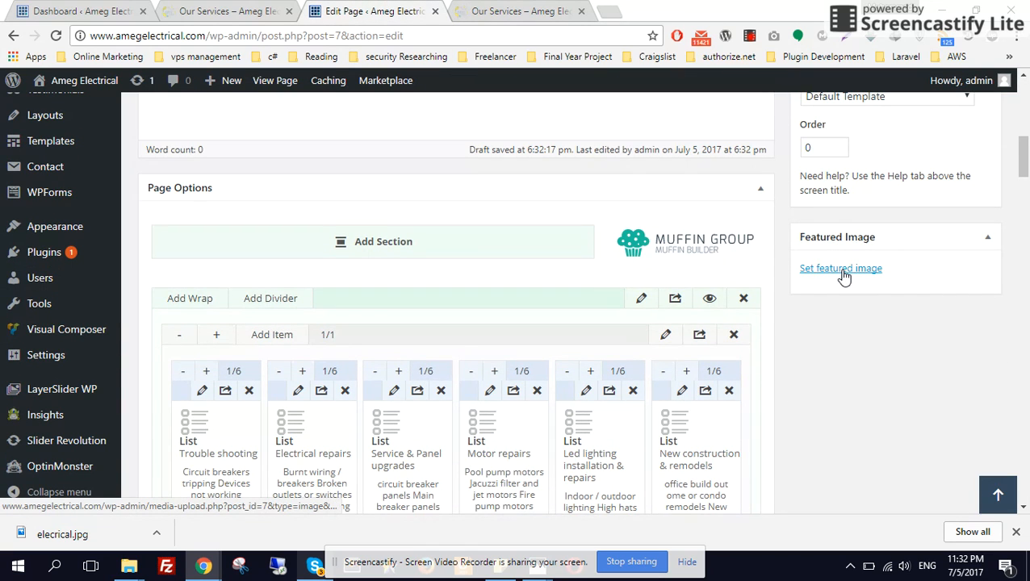
click(840, 268)
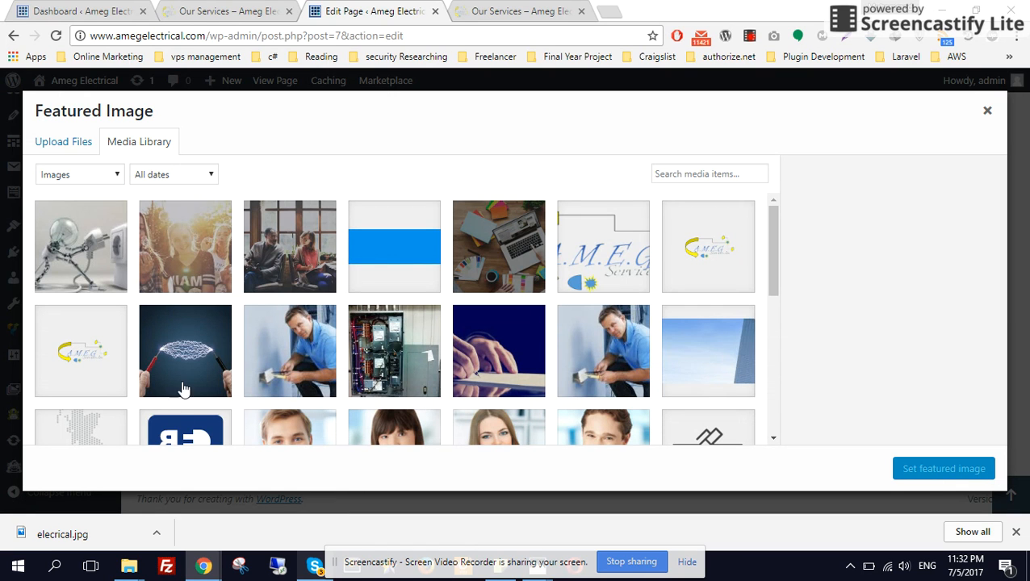
click(984, 110)
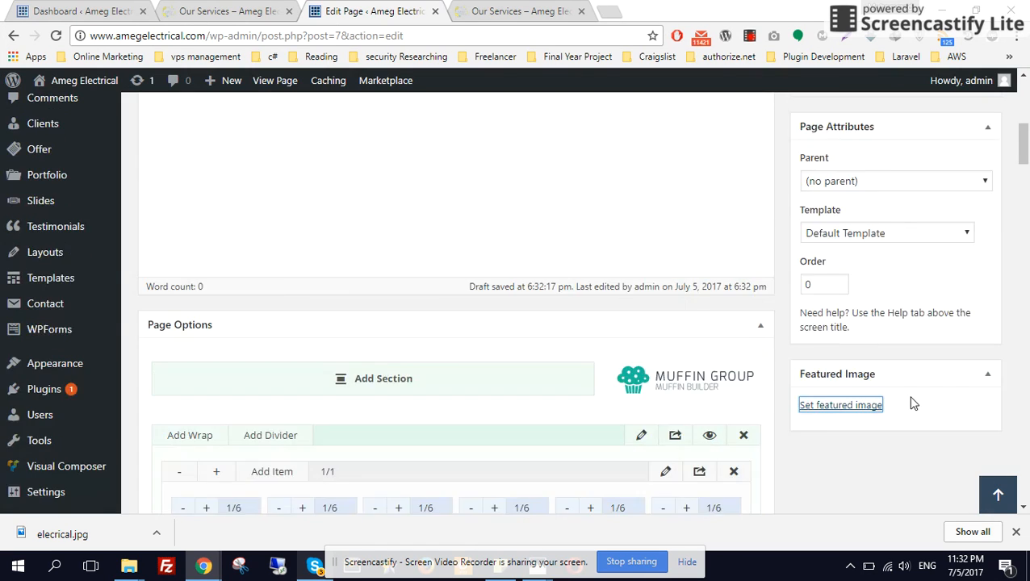
click(841, 405)
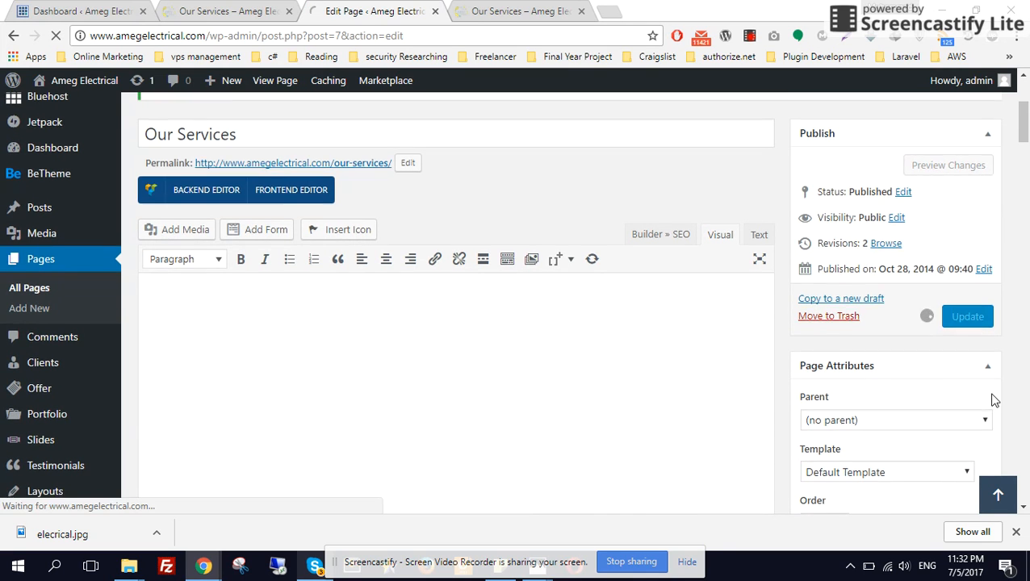
scroll(down, 3)
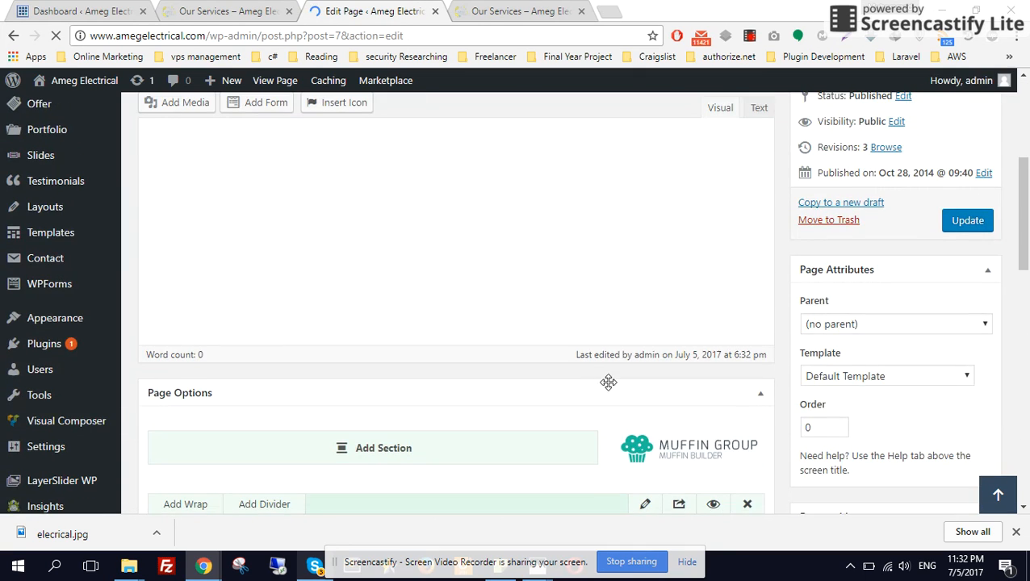
click(520, 11)
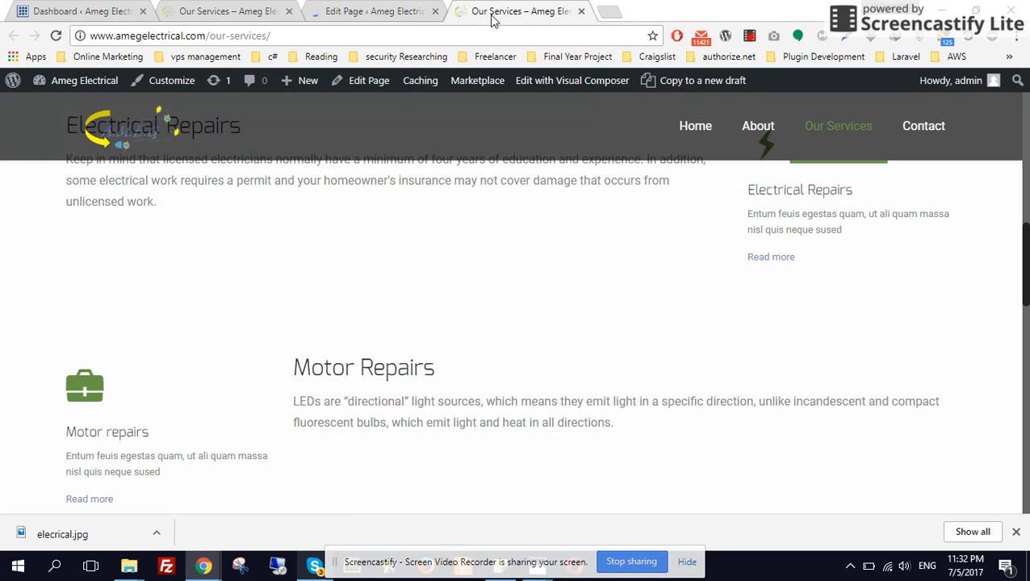